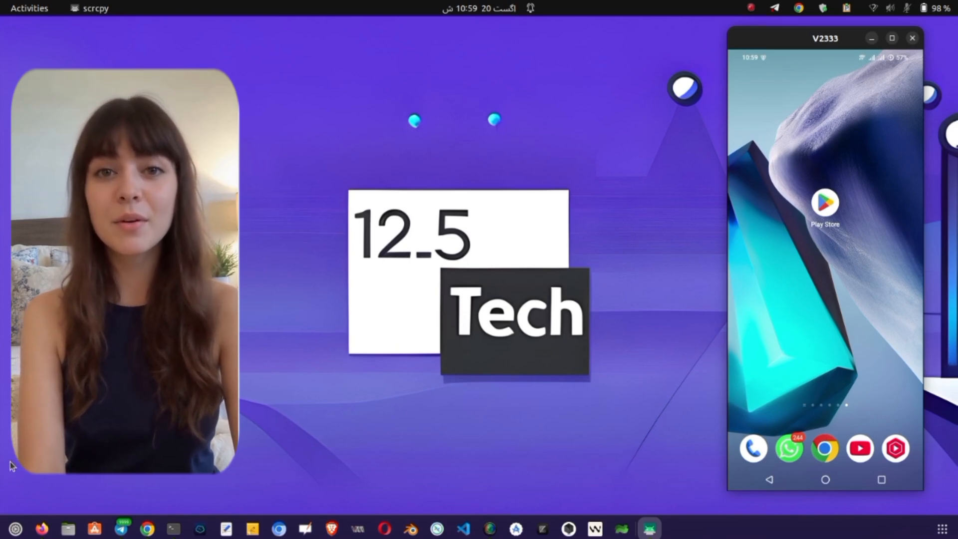
Step: Search Google for 'udp custom' in Firefox and open the 'Home - UDP CONFIGS' result
click(40, 528)
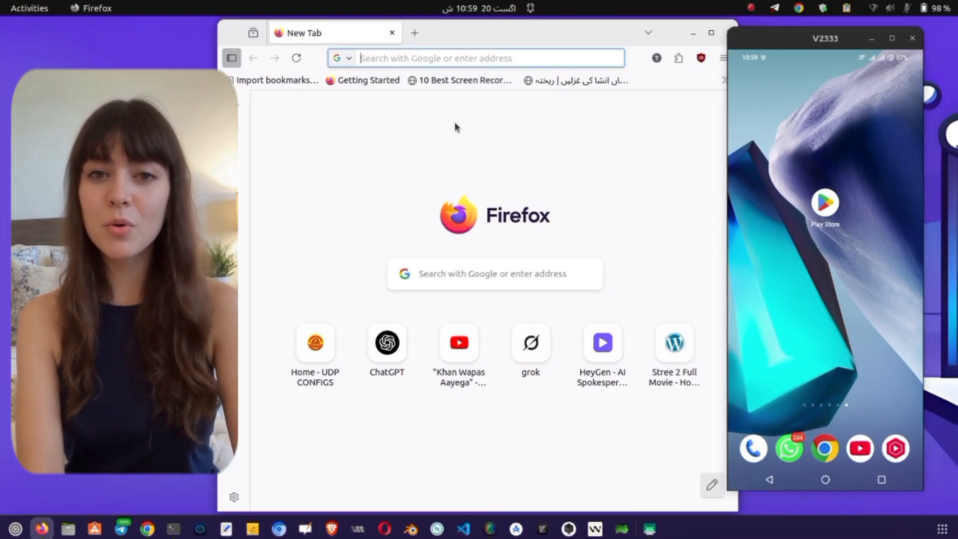
click(477, 58)
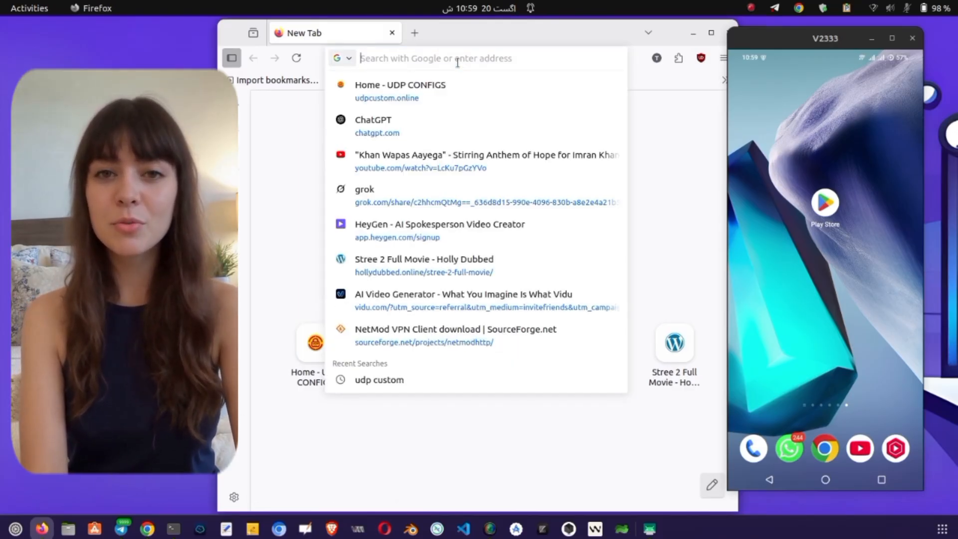
text(udp custom)
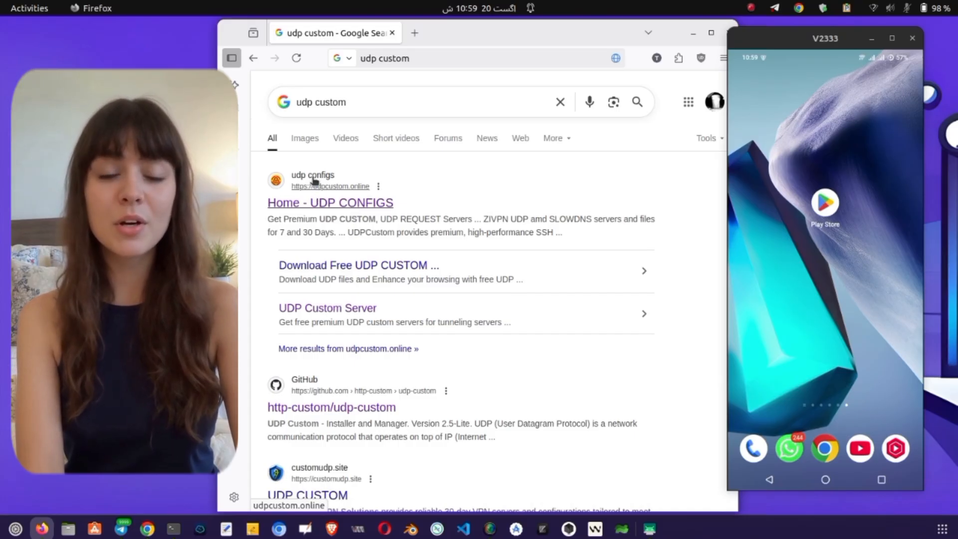
click(330, 202)
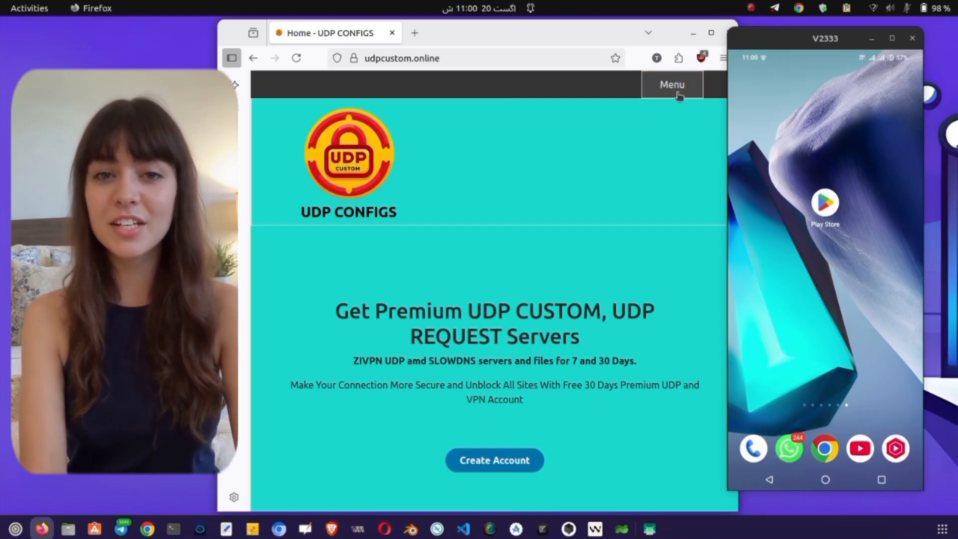
Step: Open the Top Best VPN page from the menu and filter the Premium VPN Collection by 'roc'
click(670, 84)
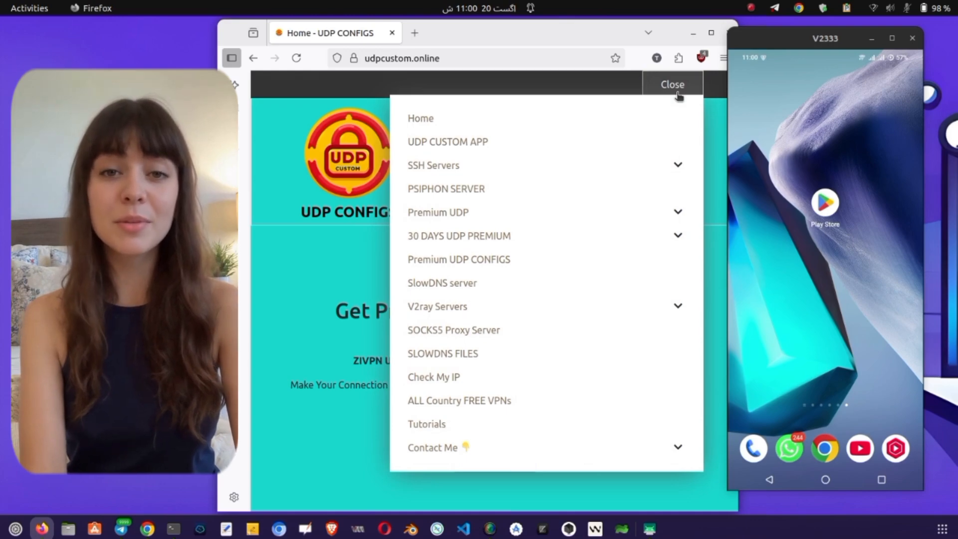
mouse_move(410, 407)
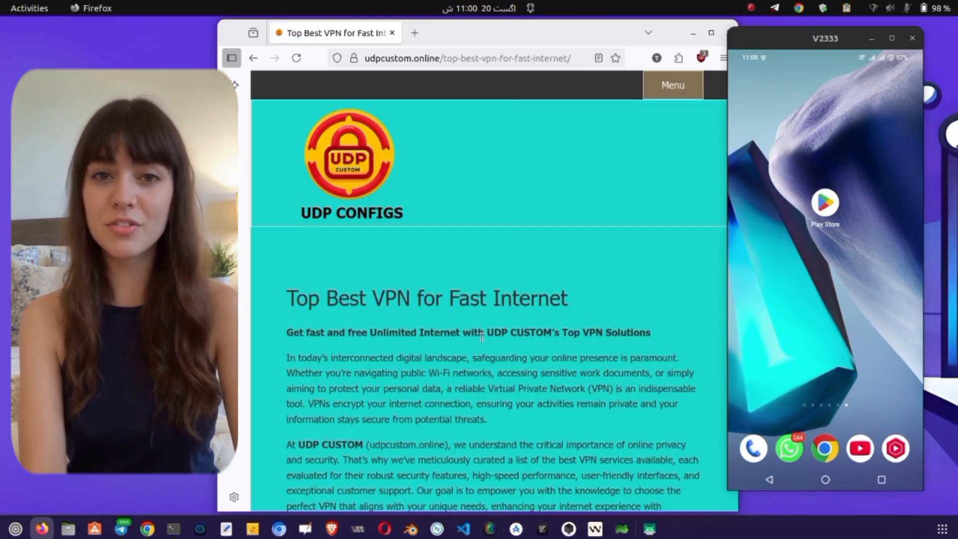
scroll(down, 3)
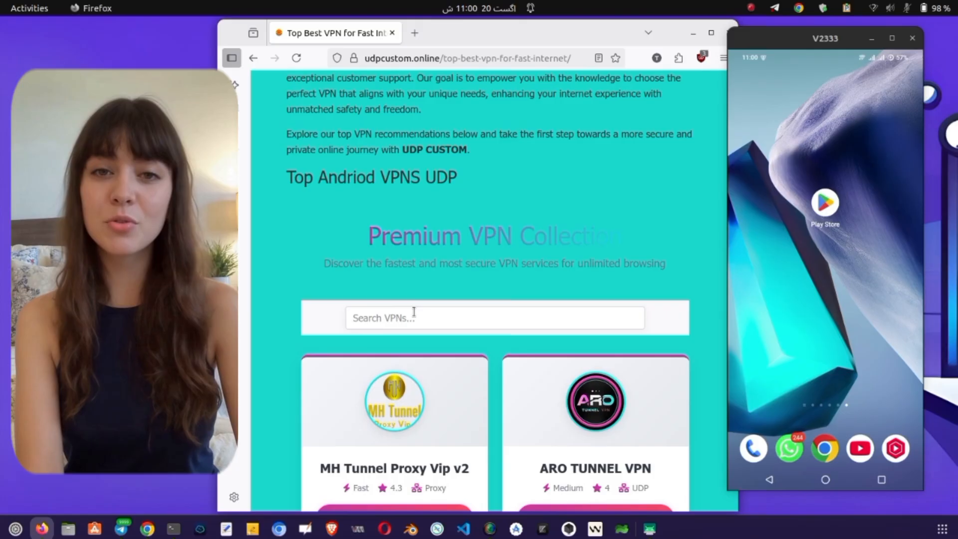
click(493, 317)
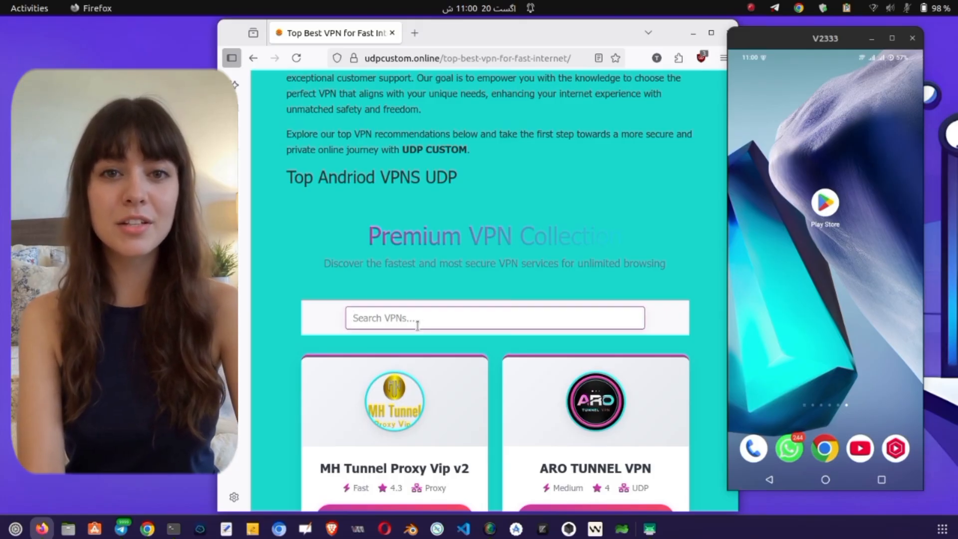
text(rod)
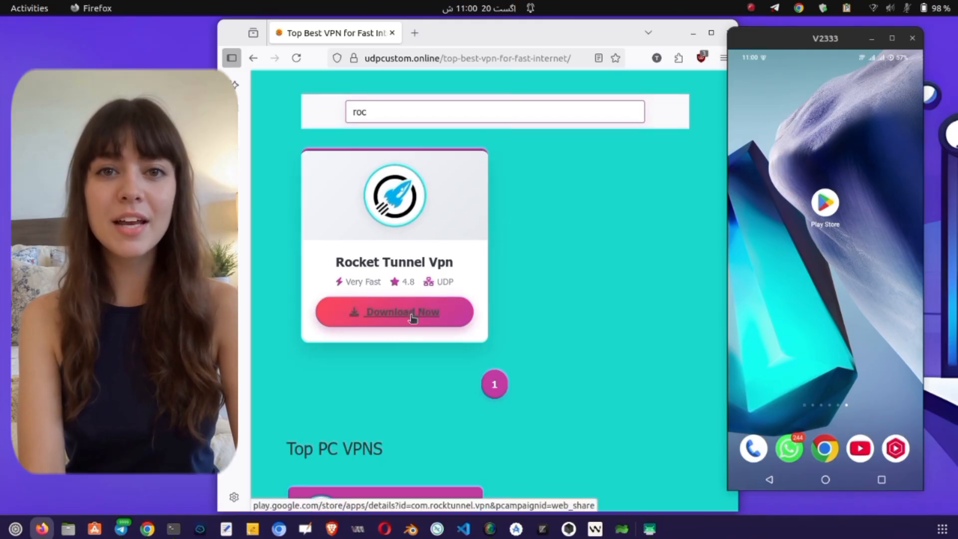
Step: Open Rocket Tunnel Vpn's Google Play listing via Download Now and install it on the phone
click(394, 311)
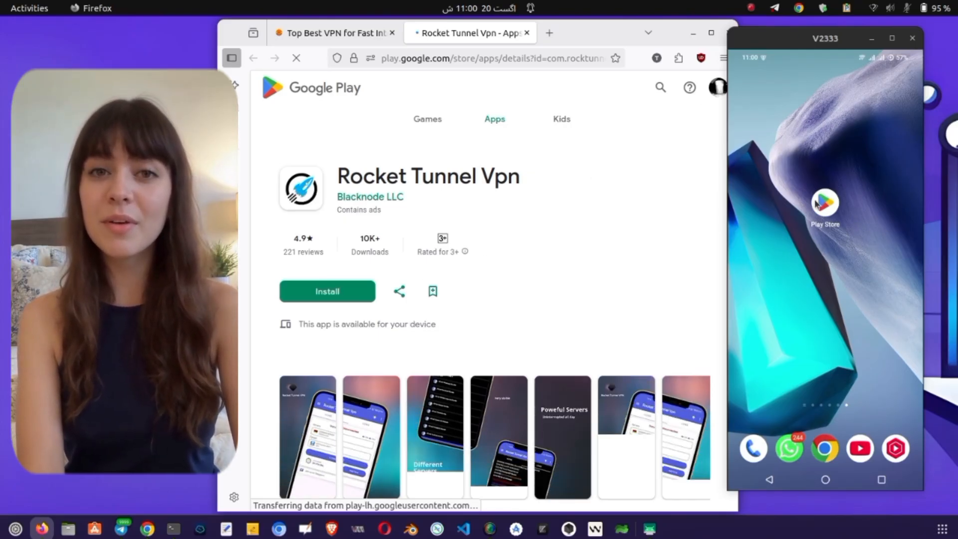
click(824, 204)
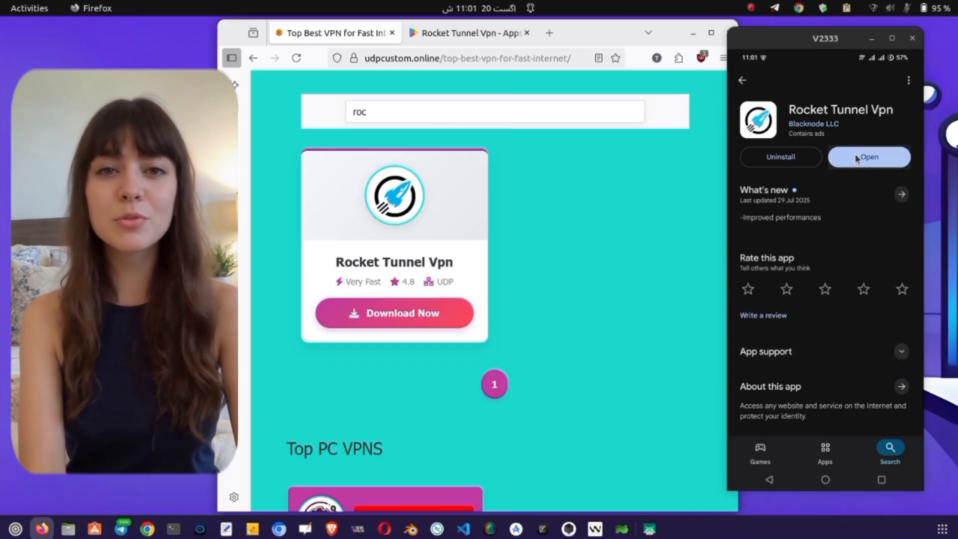
Step: Open Rocket Tunnel Vpn from the Play Store and dismiss the Release Notes with 'OK,Close'
click(868, 156)
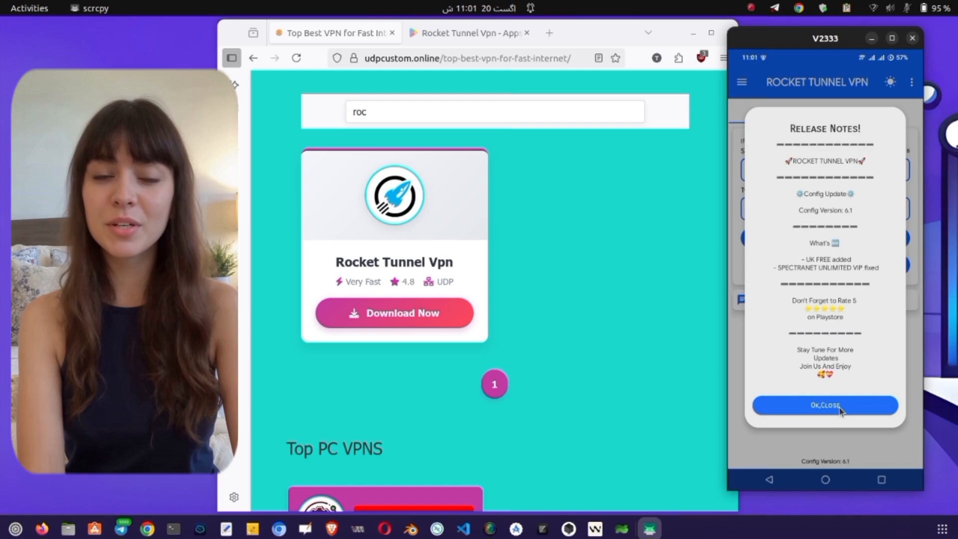
click(824, 406)
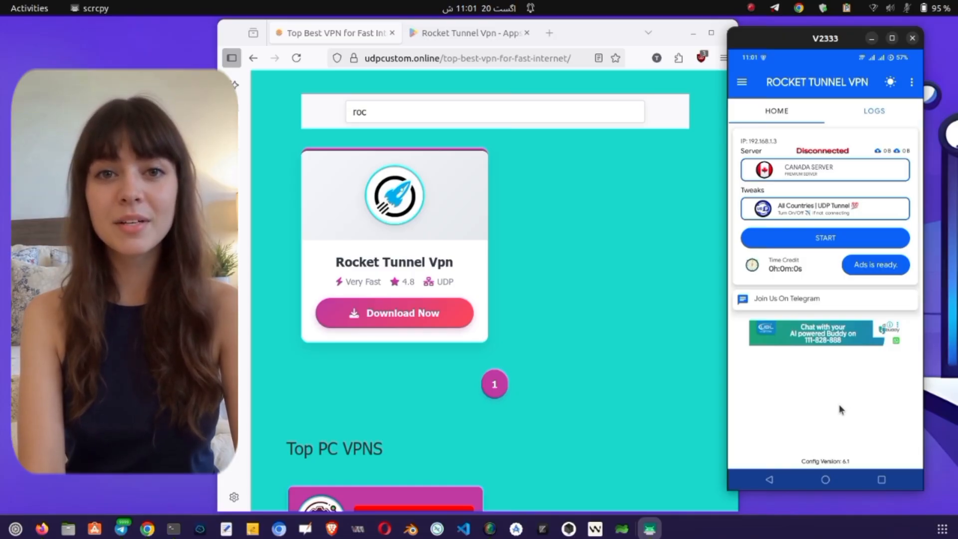
mouse_move(855, 177)
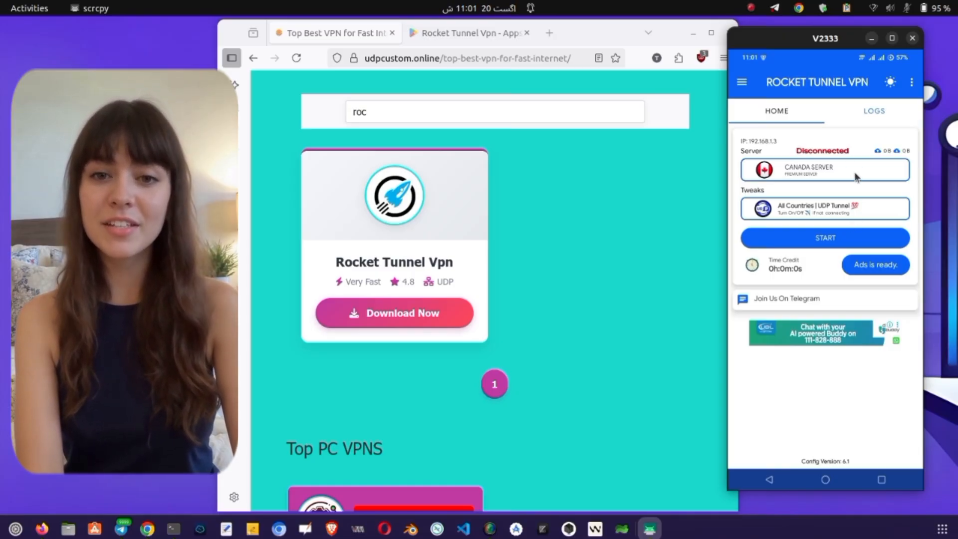
click(823, 170)
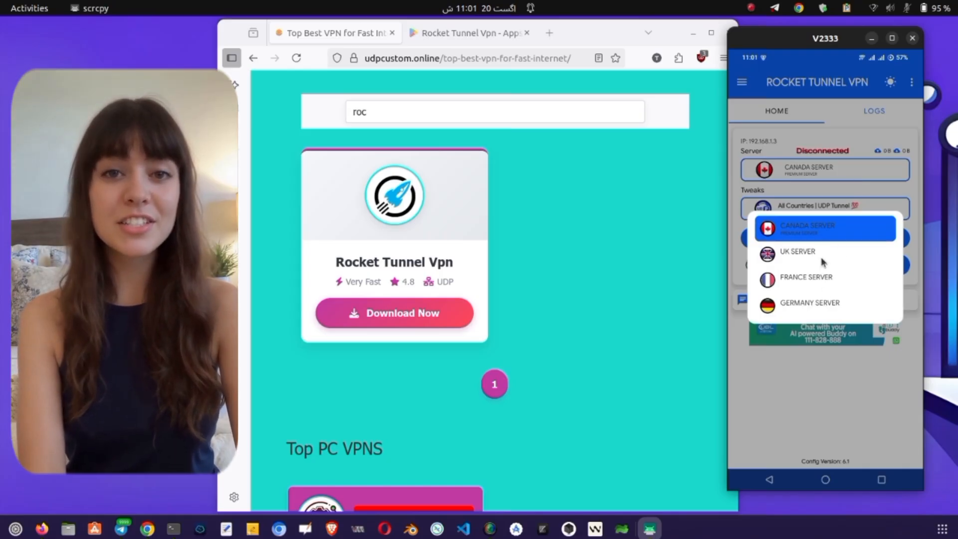
click(797, 251)
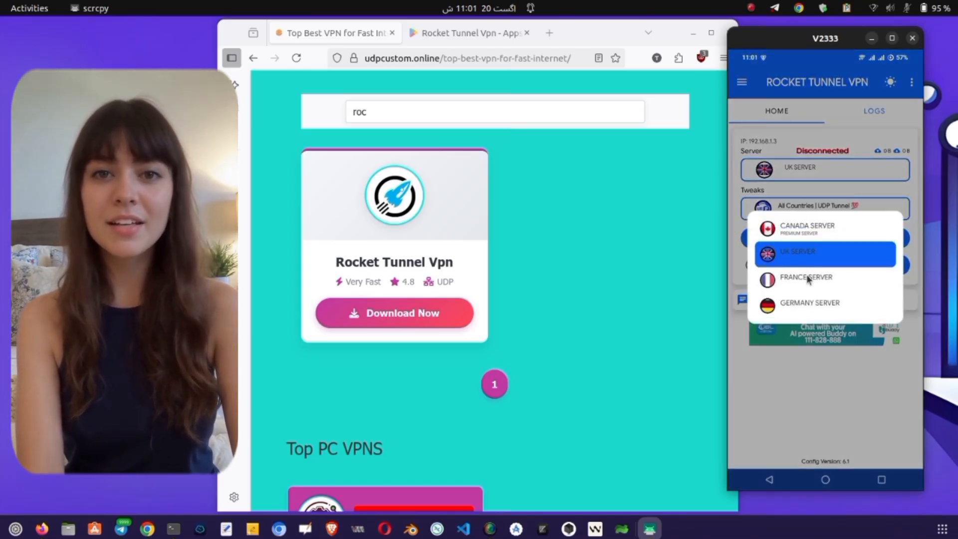
click(806, 277)
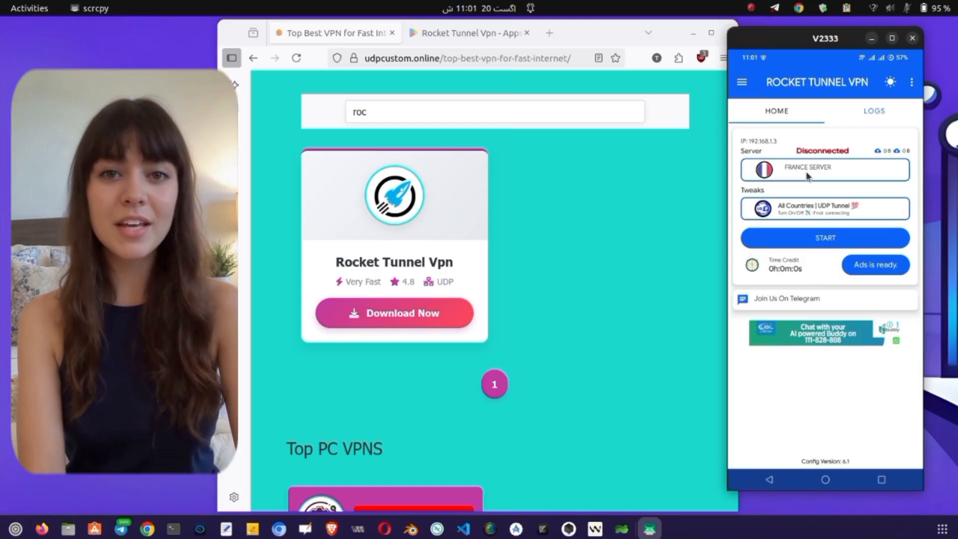
click(824, 169)
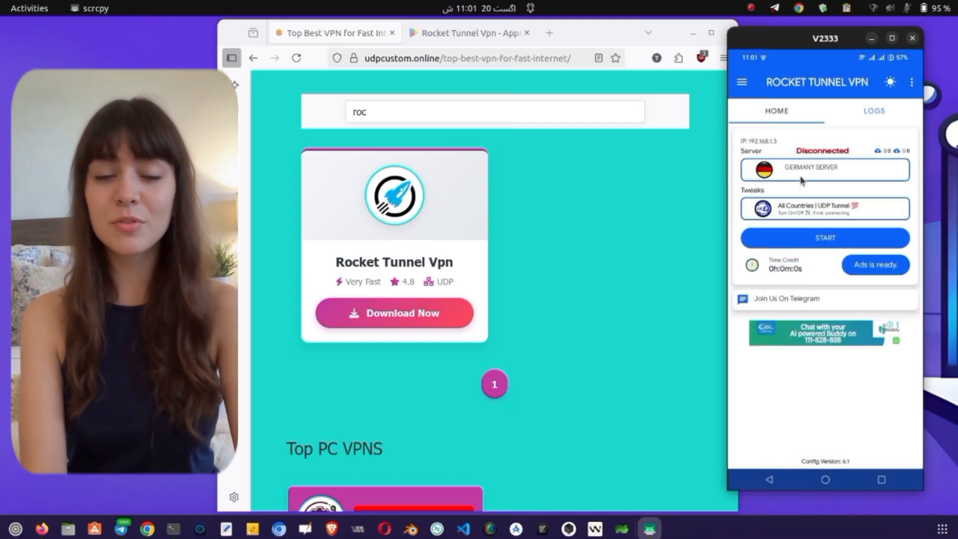
click(823, 169)
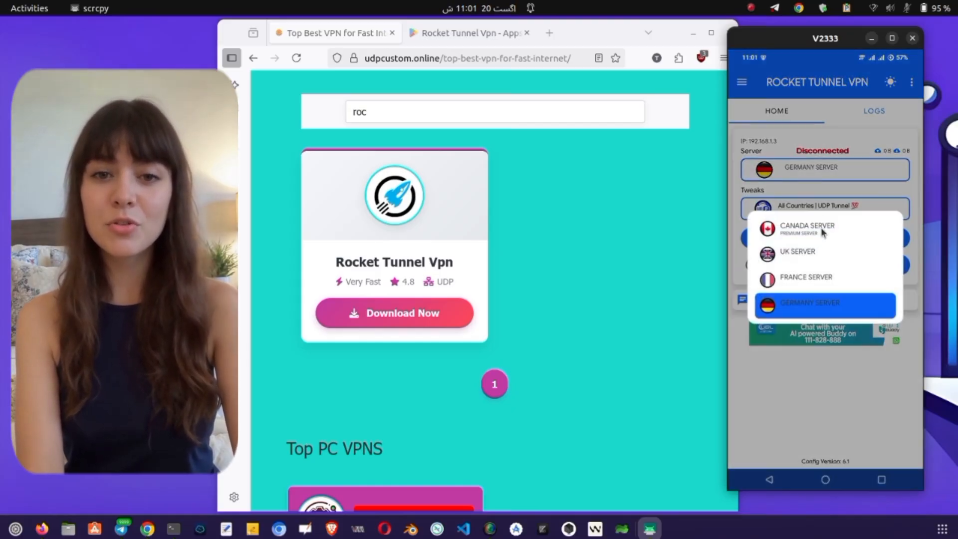
click(808, 229)
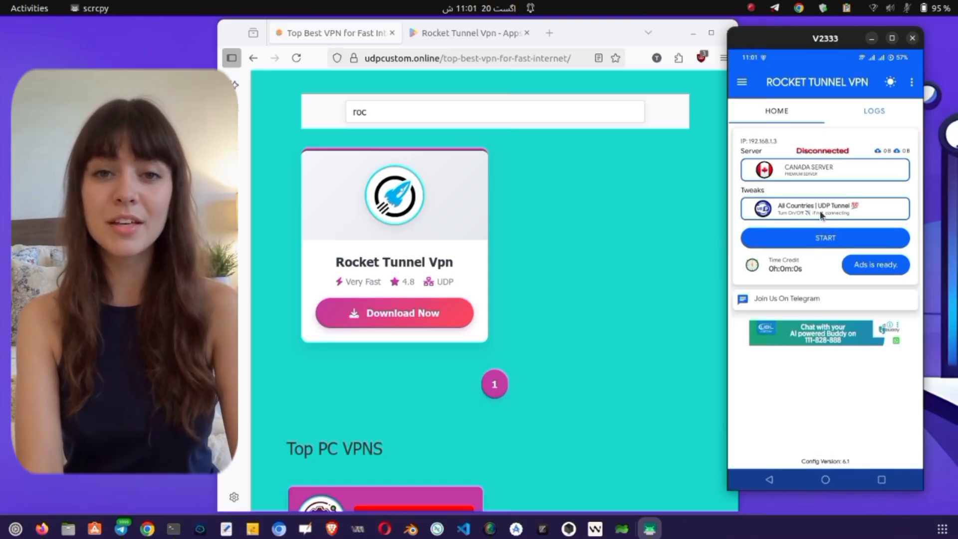
Step: Pick 'All Countries | UDP Tunnel' from Rocket Tunnel Vpn's tweak network list
click(824, 208)
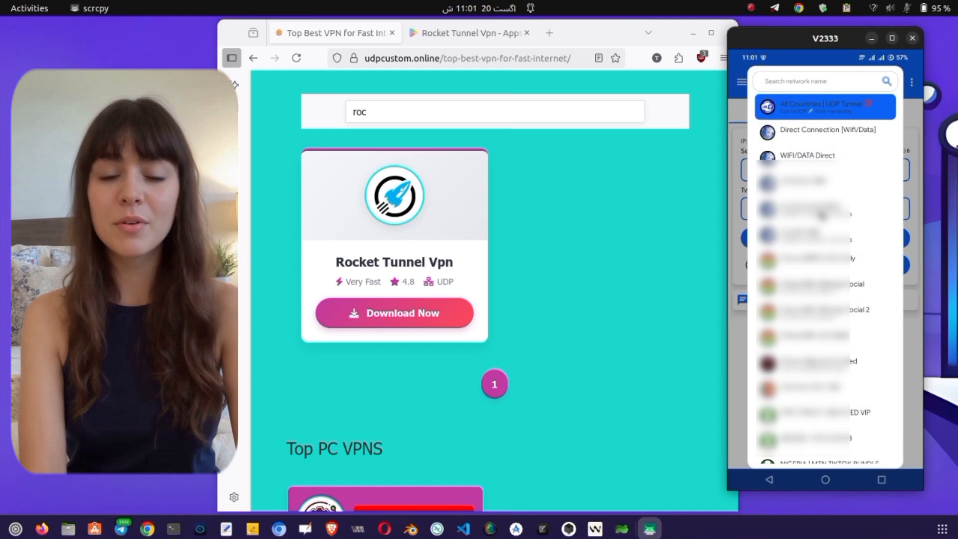
scroll(down, 3)
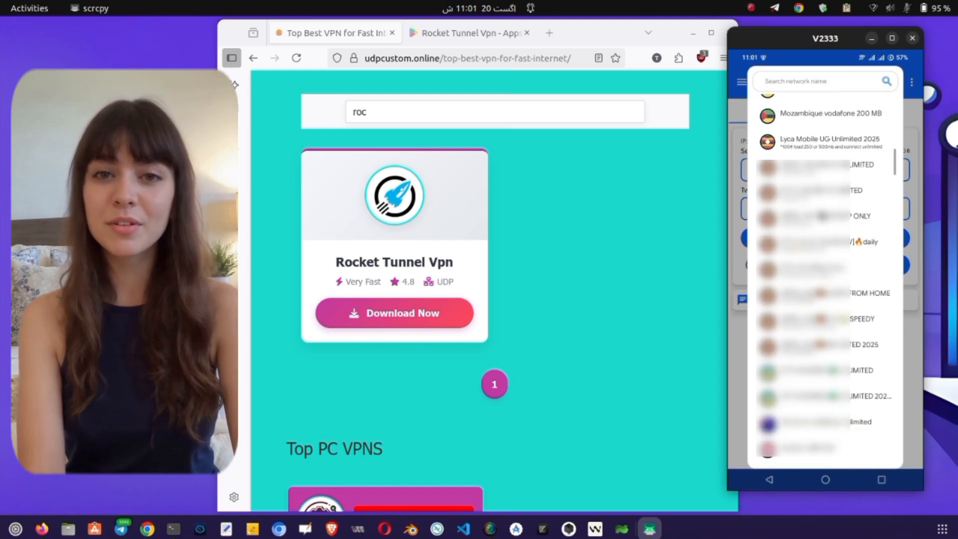
scroll(down, 3)
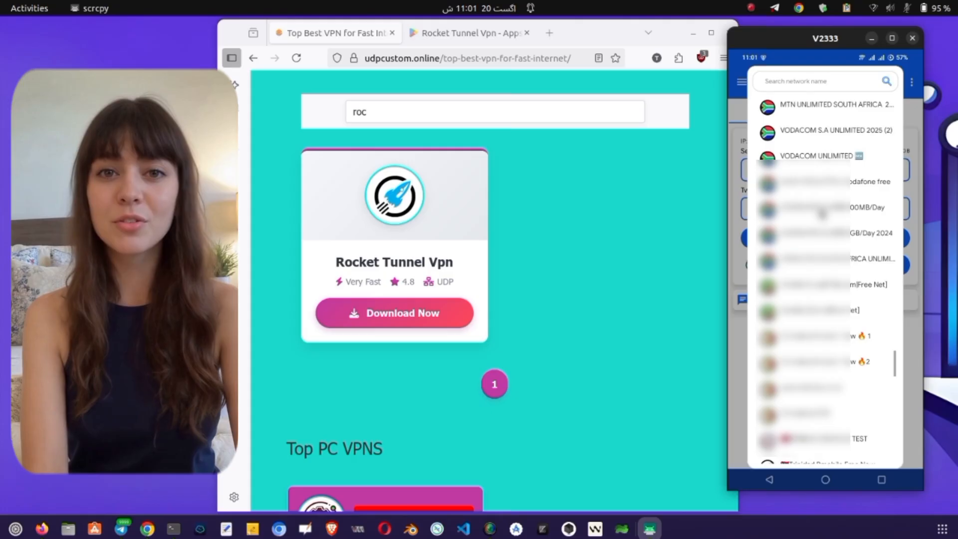
scroll(down, 3)
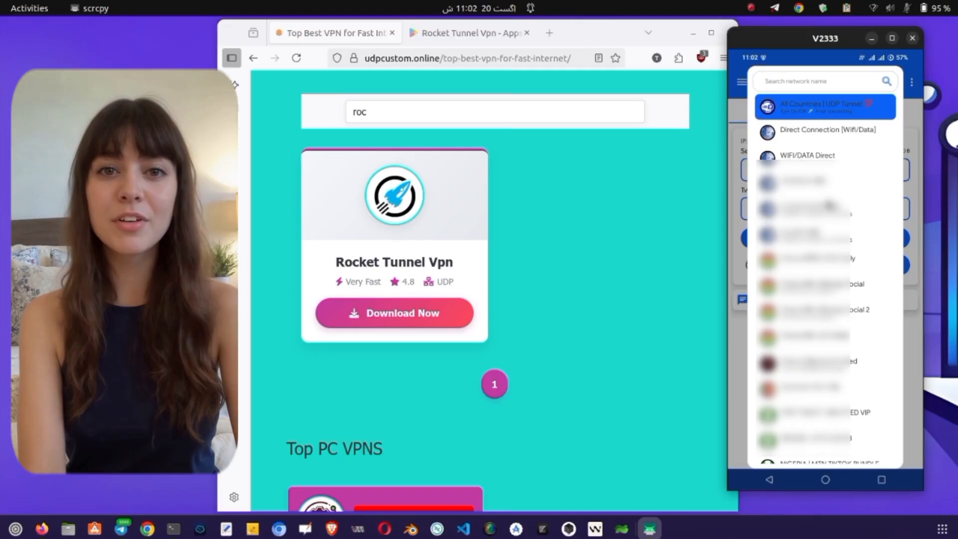
click(825, 106)
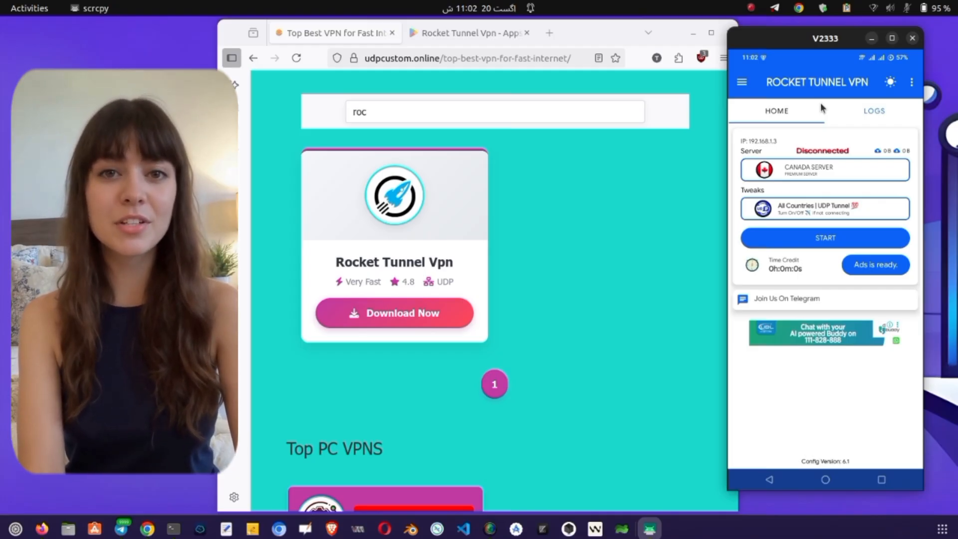
mouse_move(741, 82)
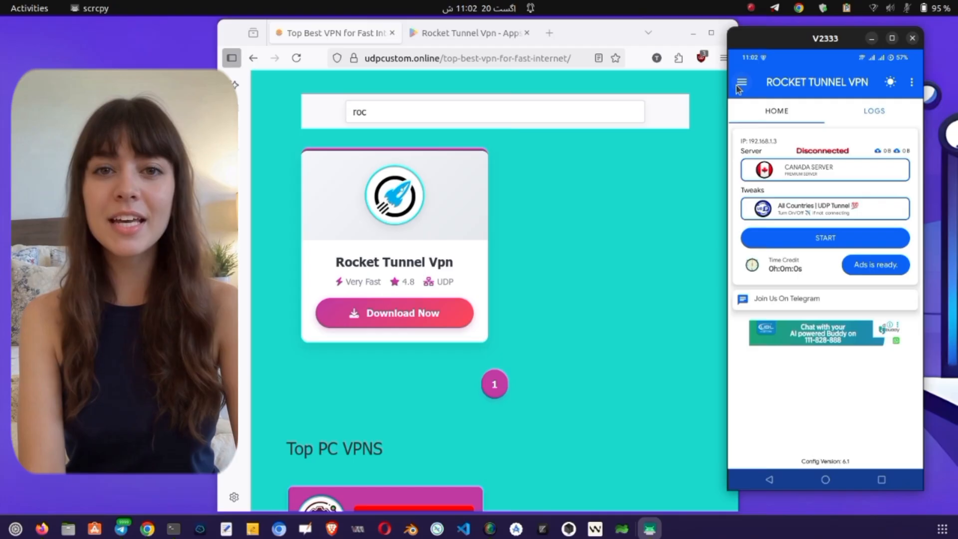
click(742, 82)
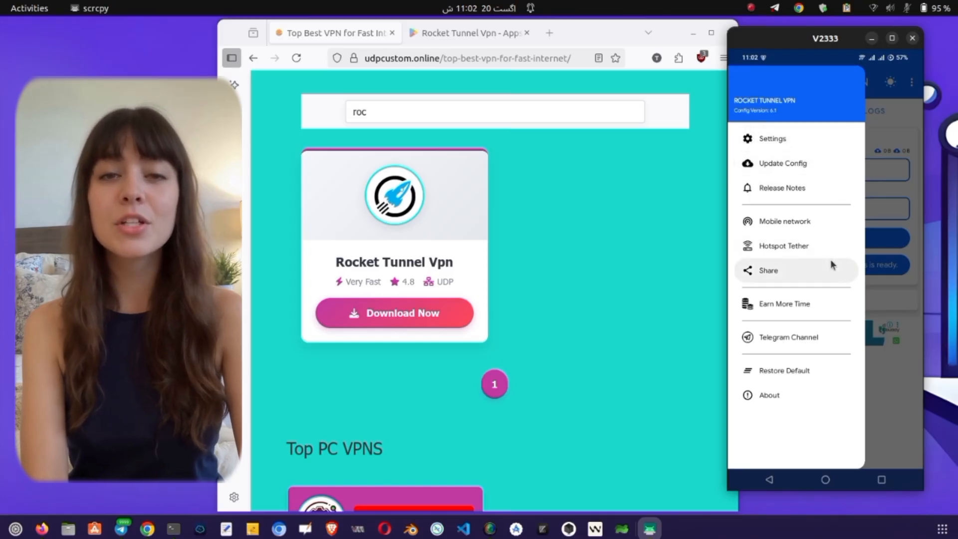
click(767, 270)
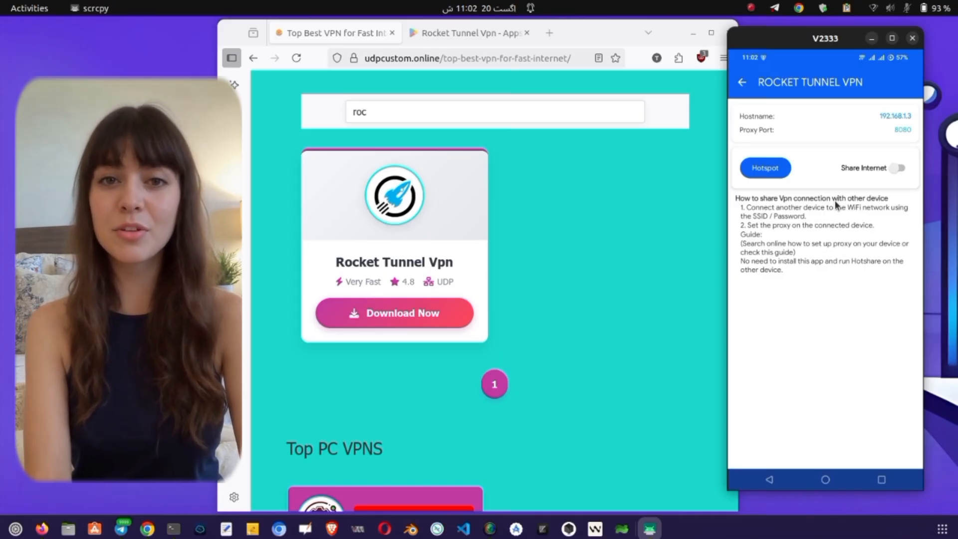
click(897, 168)
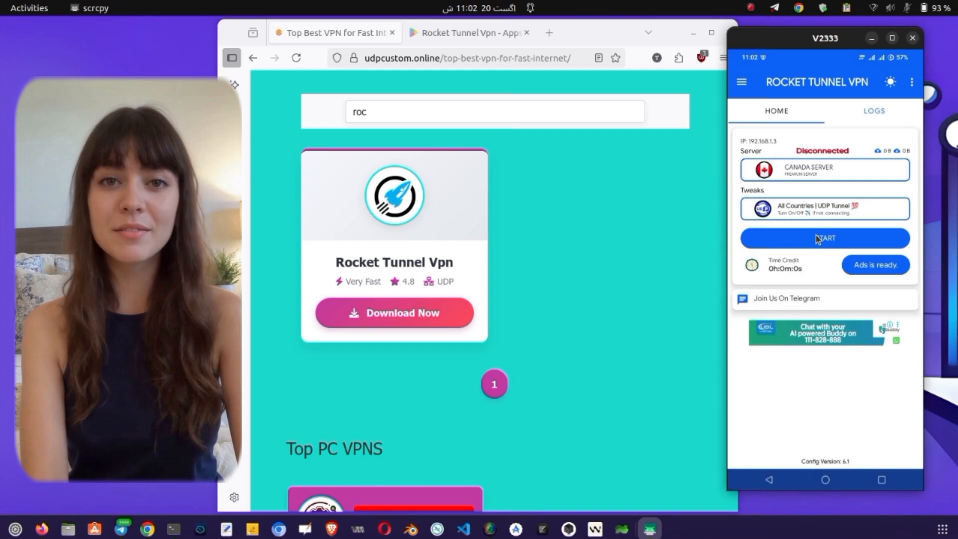
Step: Start the VPN on the Canada server, check the LOGS tab, then return HOME
click(825, 238)
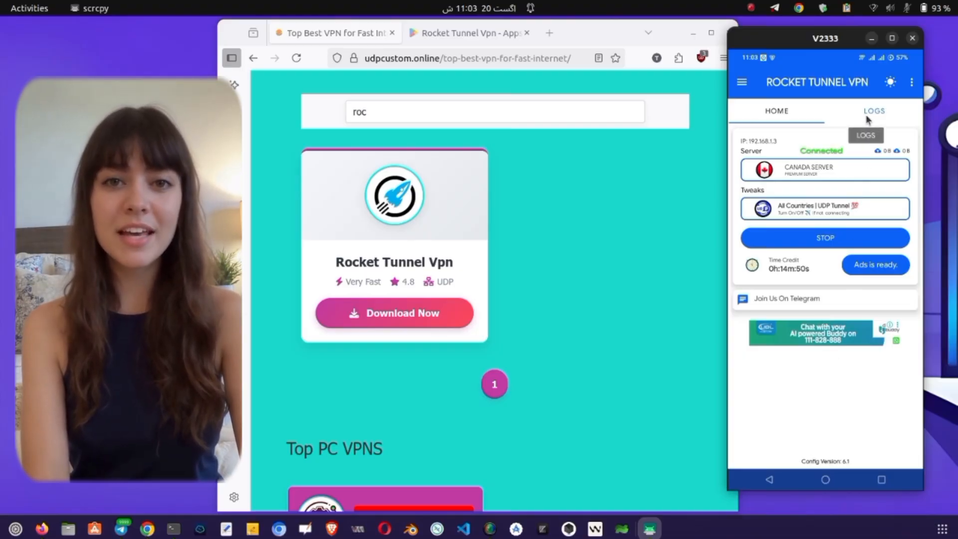
click(874, 112)
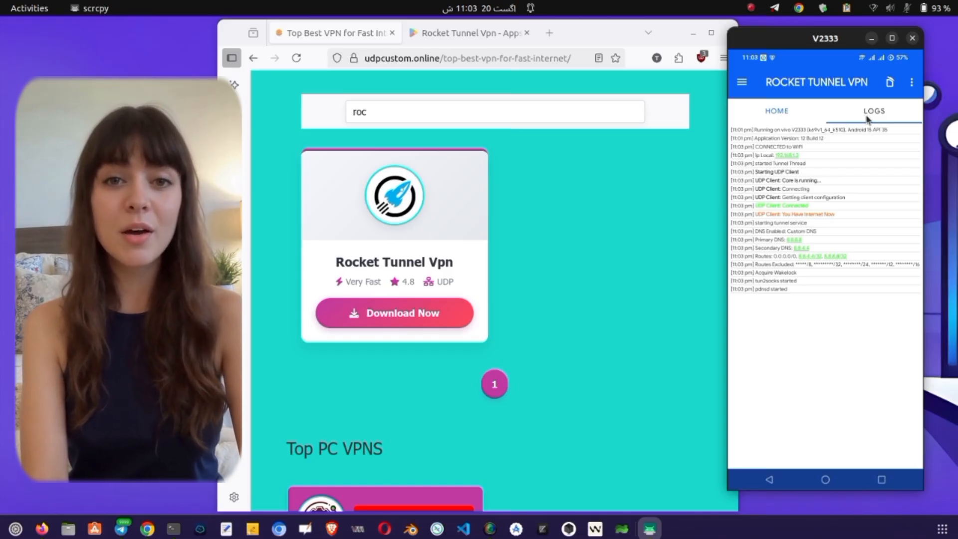
click(776, 111)
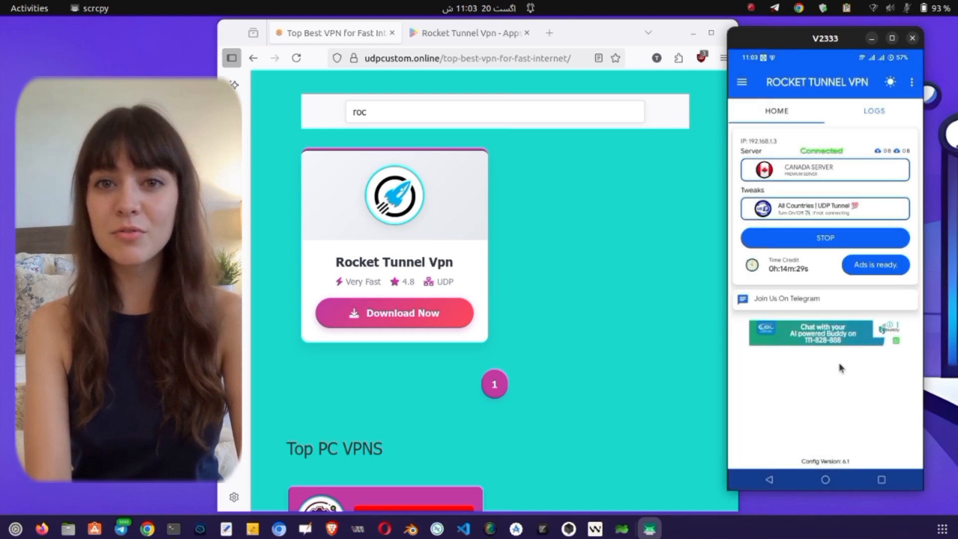
Step: Accept the consent request, switch on the phone's Wi-Fi hotspot, and return to Hotspot Tether
click(741, 82)
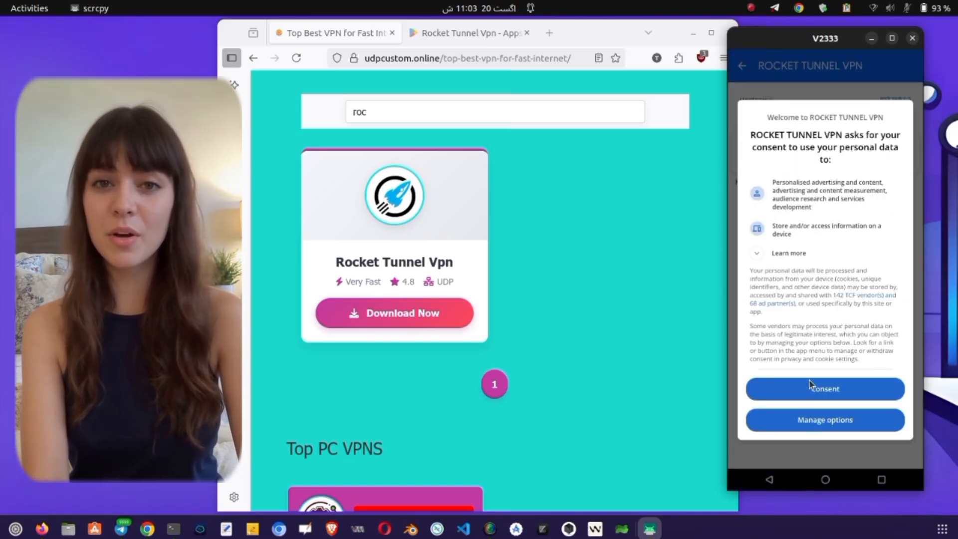
click(824, 388)
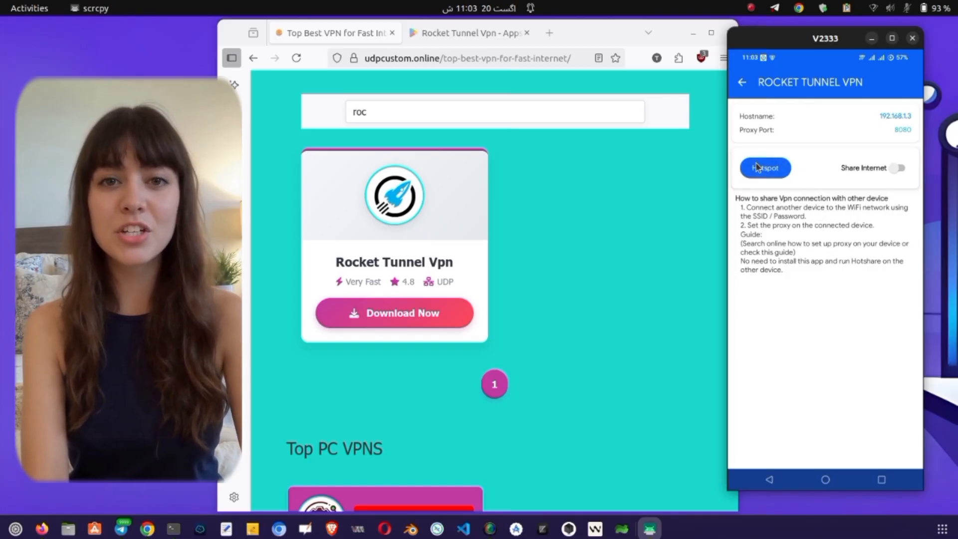
click(765, 168)
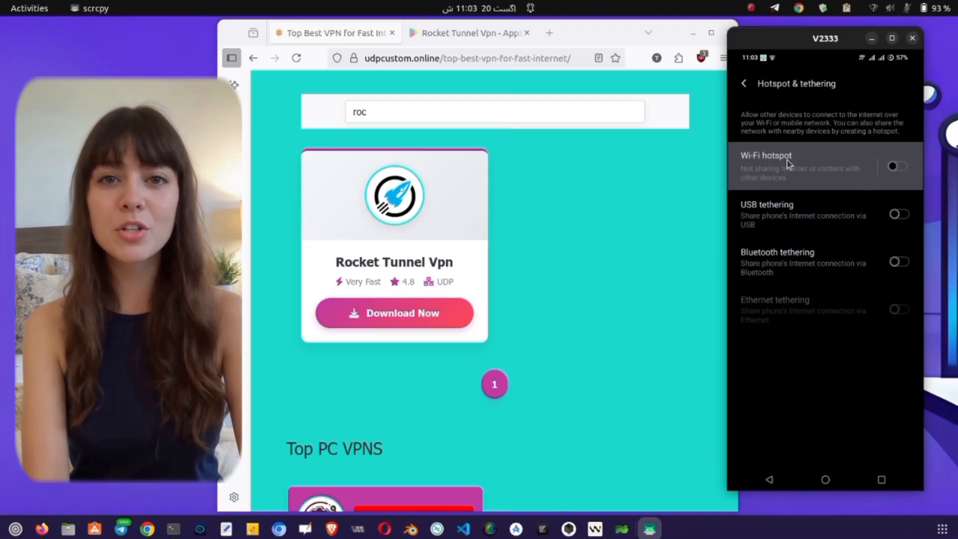
mouse_move(781, 191)
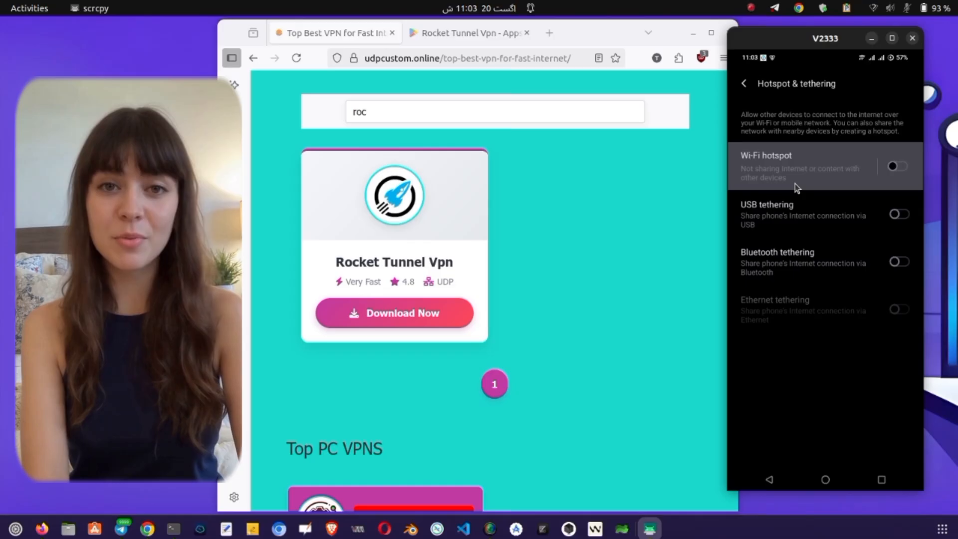
click(794, 166)
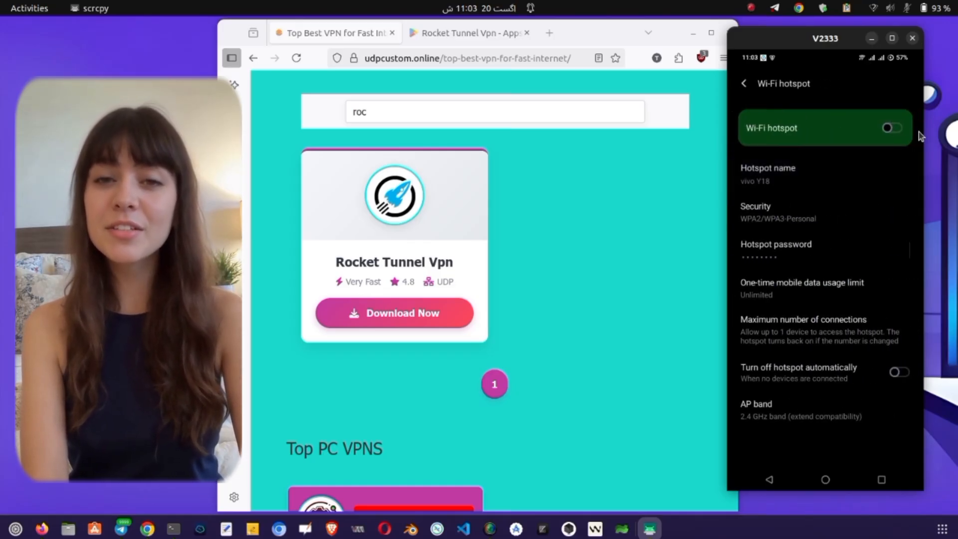
click(892, 128)
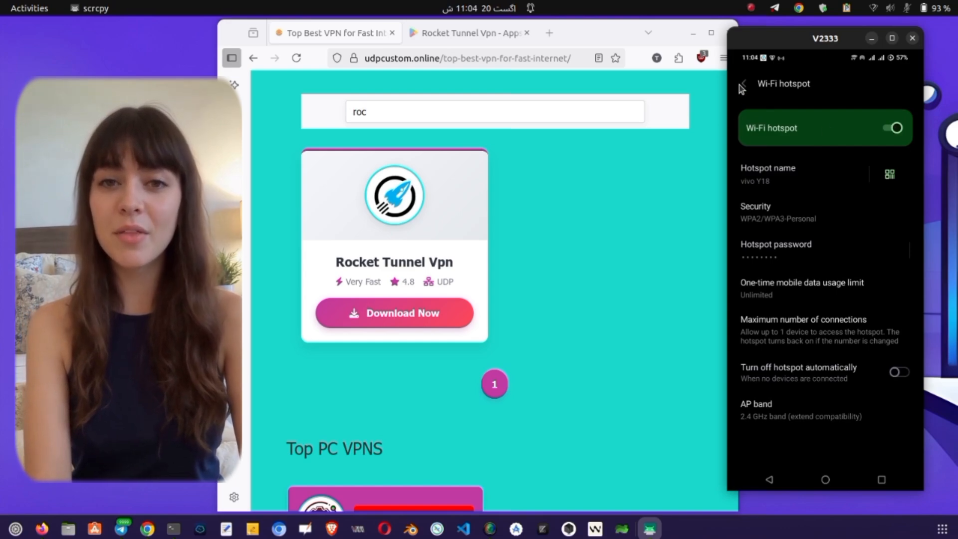
click(742, 83)
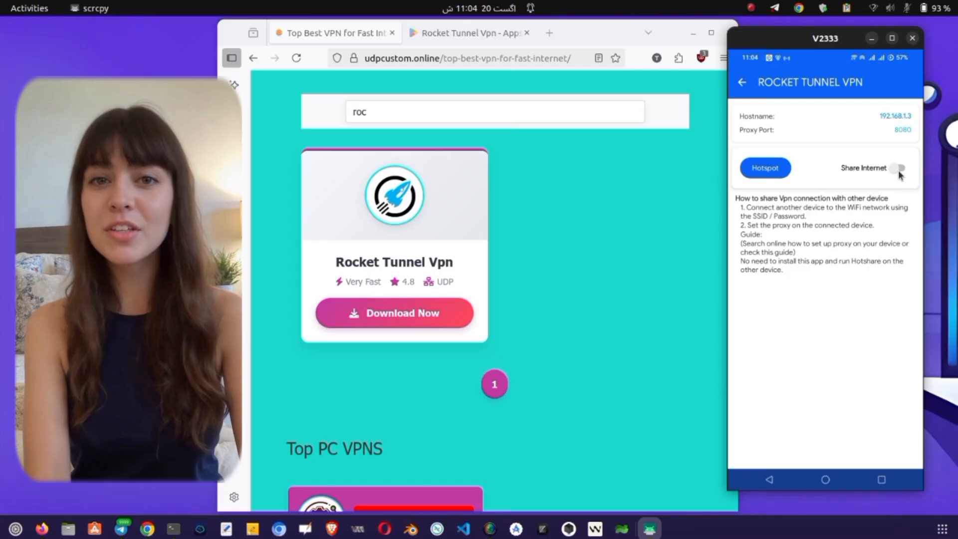
Step: Toggle Share Internet on, go back home, close the drawer, and dismiss the Telegram popup with Later
click(901, 168)
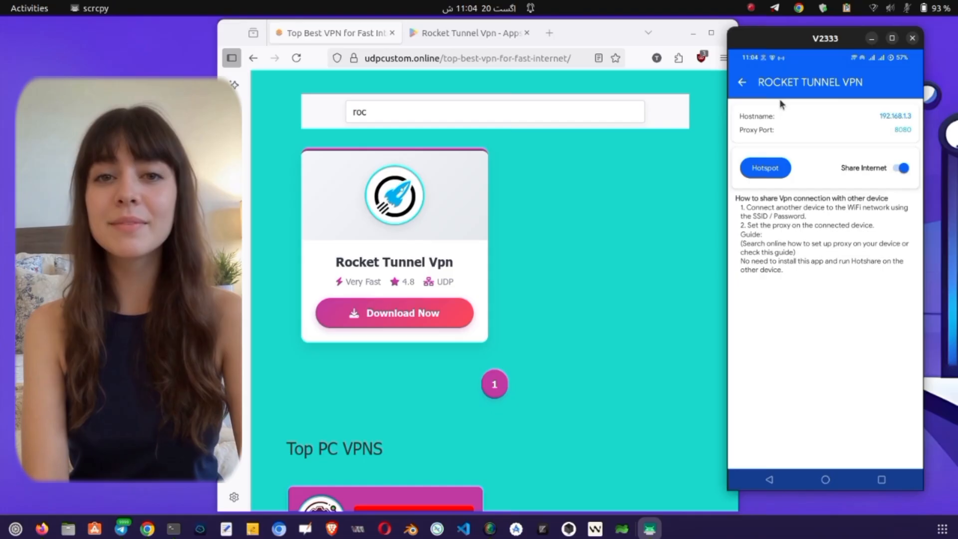
mouse_move(740, 82)
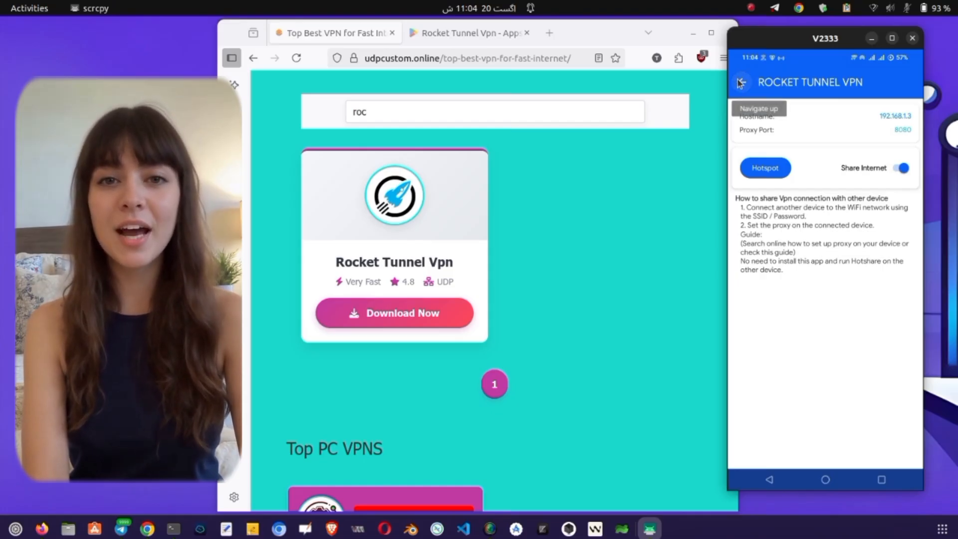
click(912, 82)
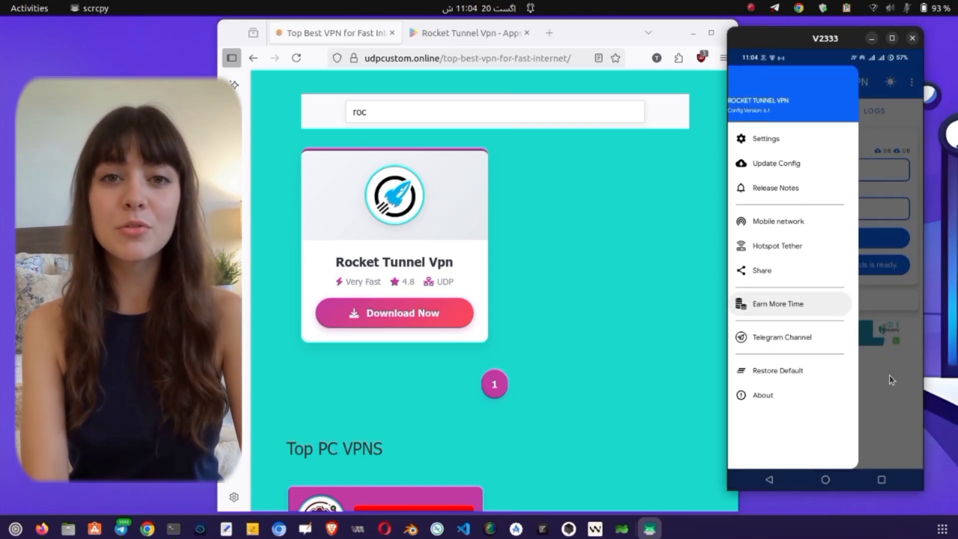
click(741, 82)
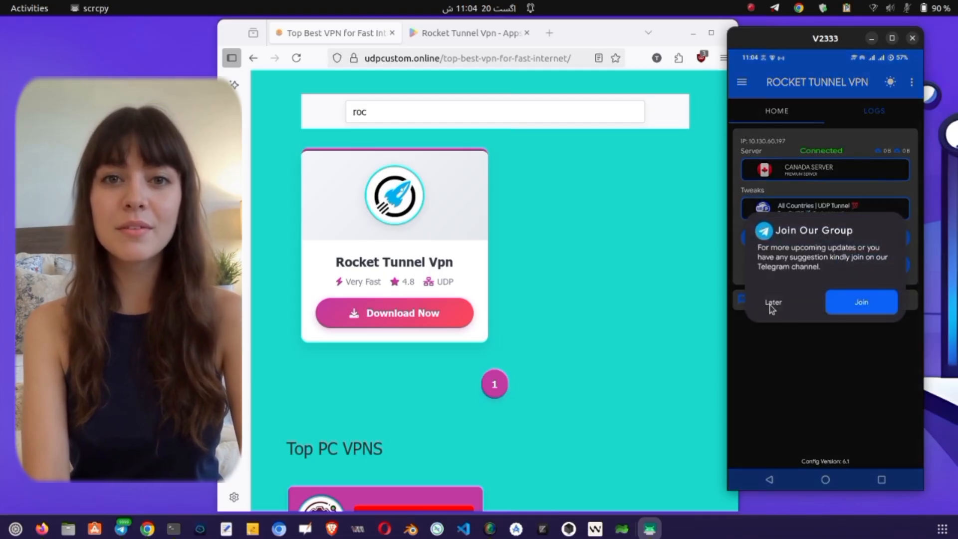
click(773, 302)
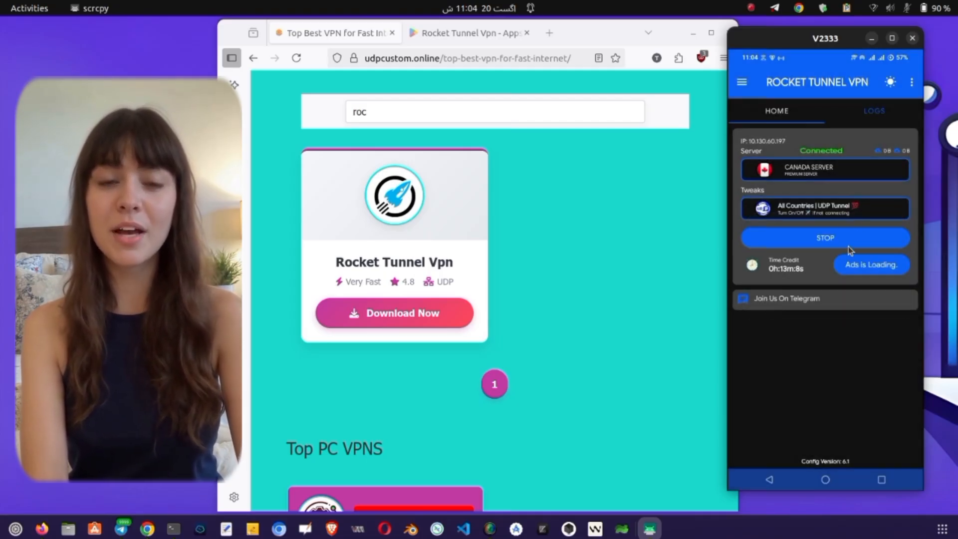